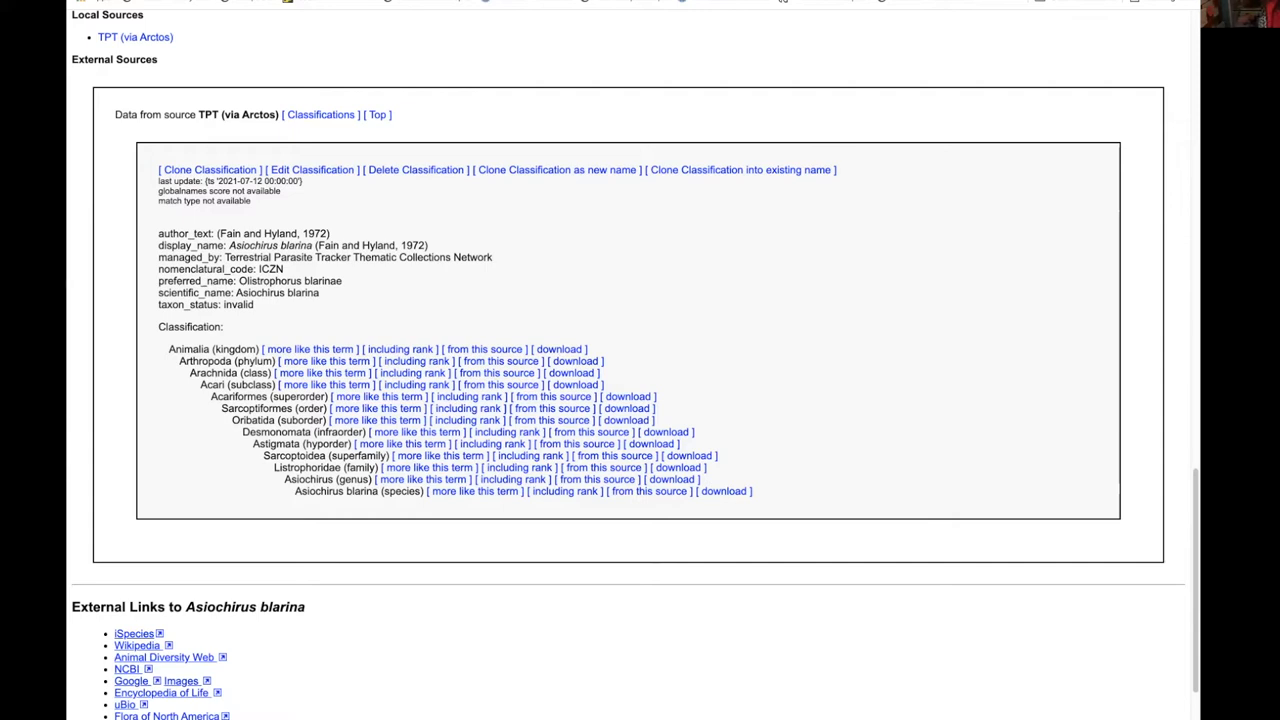
pyautogui.moveTo(550, 250)
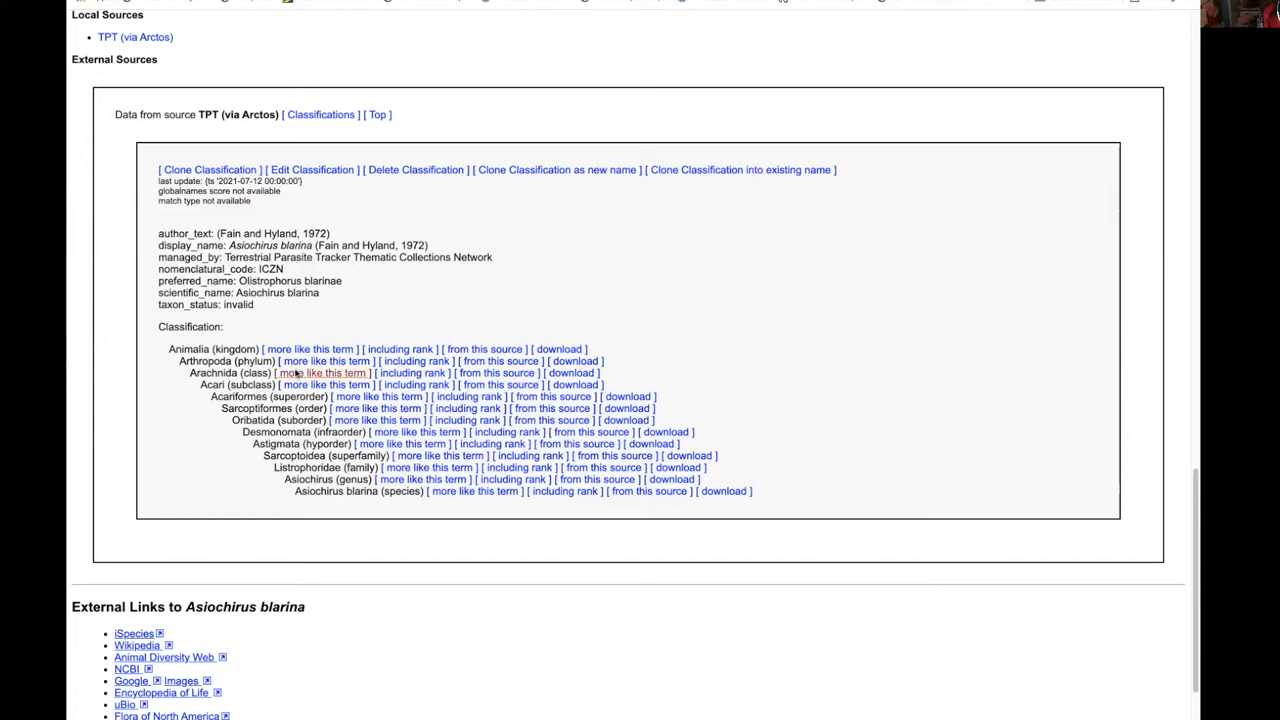
pyautogui.moveTo(110, 332)
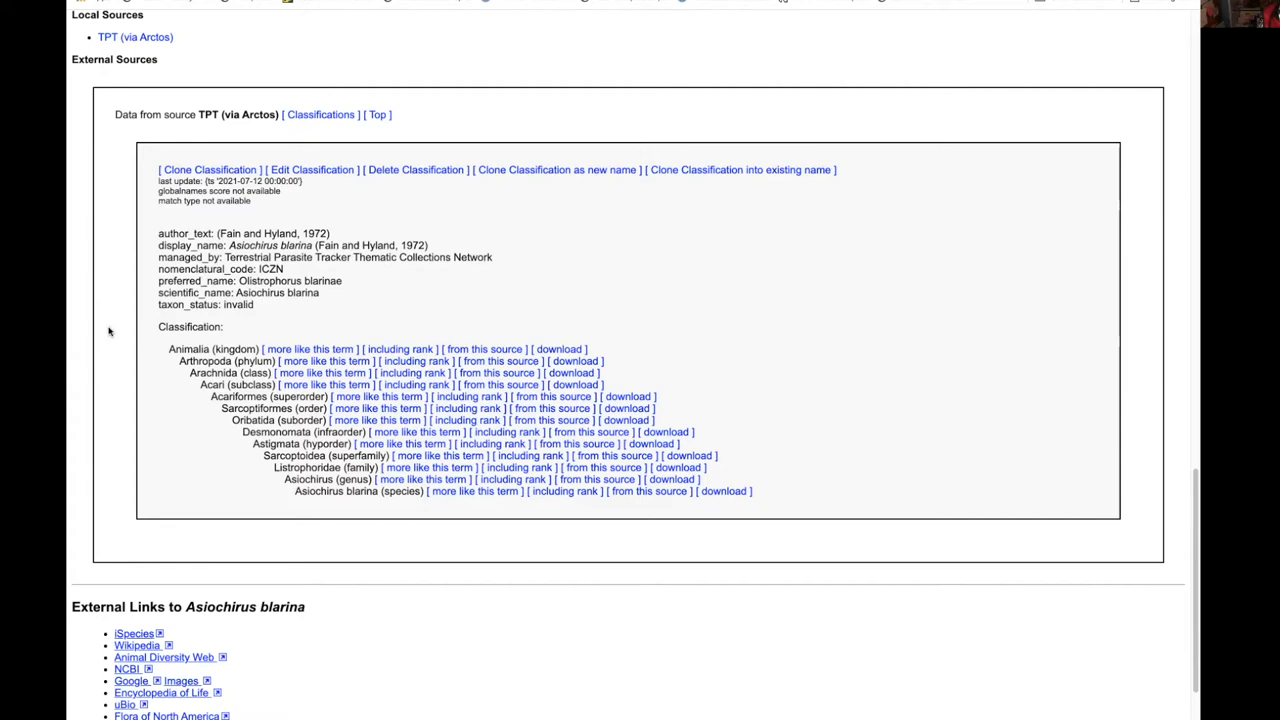
pyautogui.moveTo(294, 44)
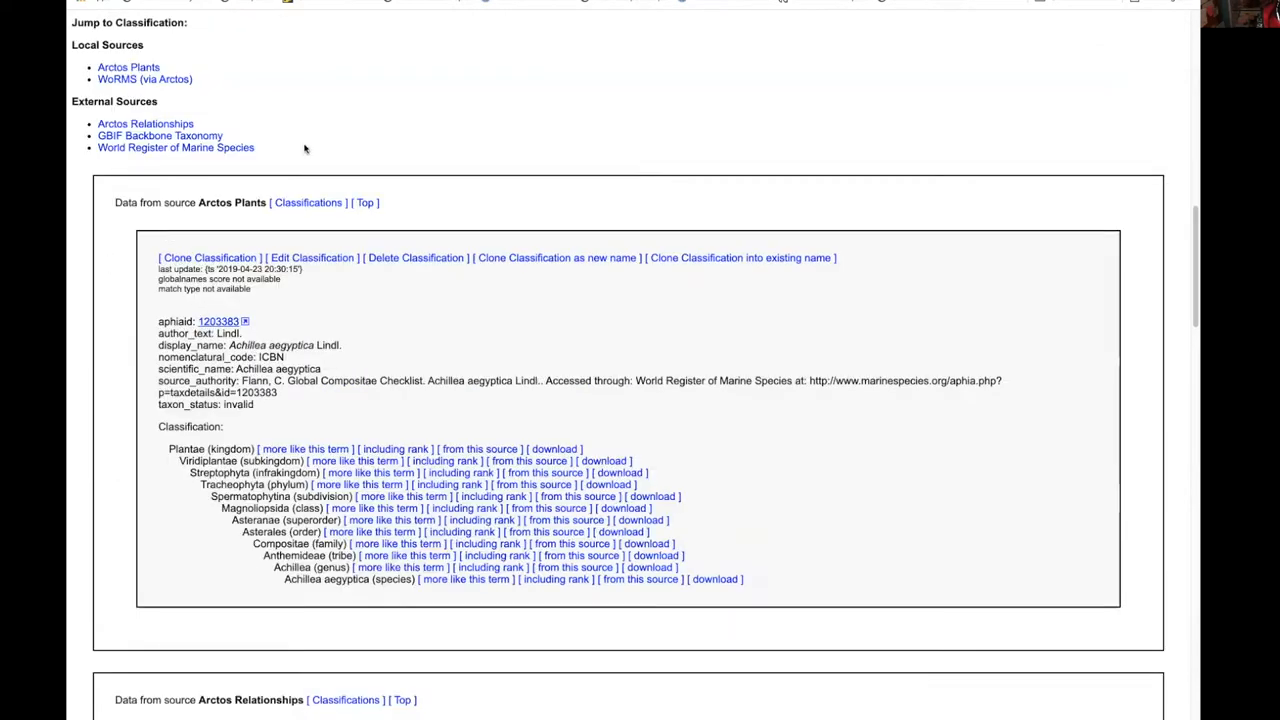
# Step: Review the invalid taxon classification pages and go to the Write SQL tool
pyautogui.scroll(-3)
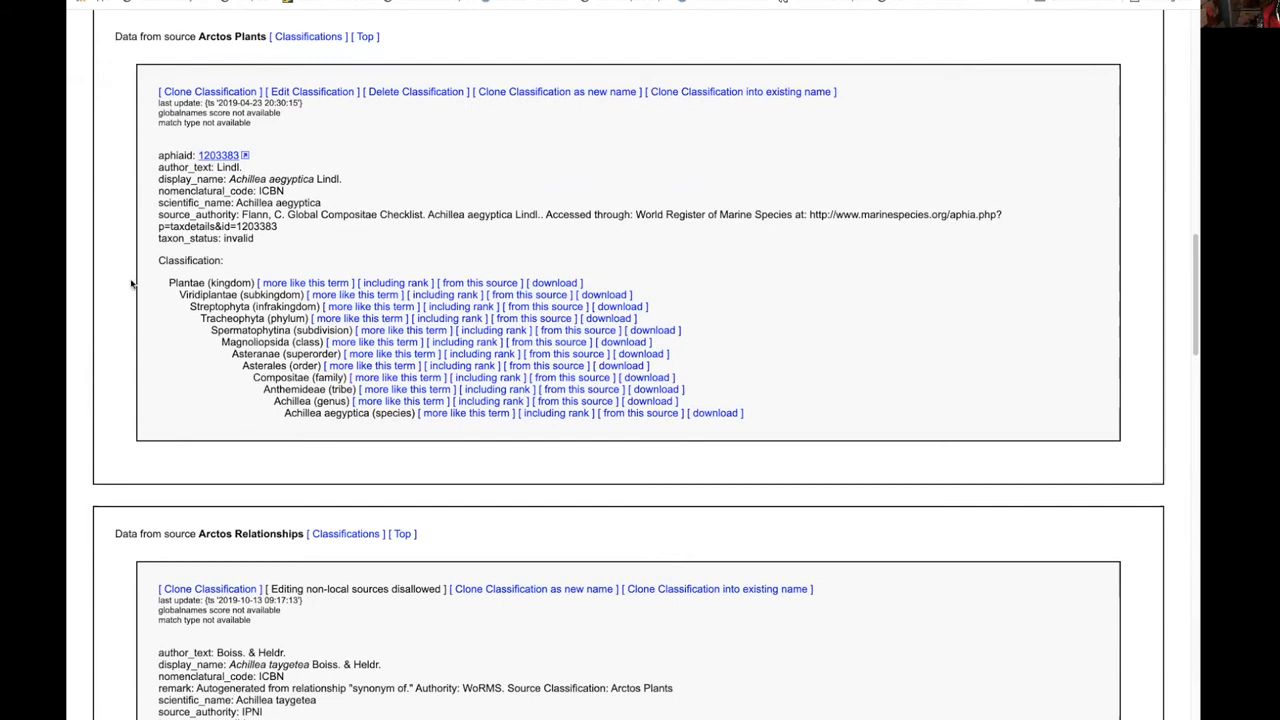
pyautogui.moveTo(322, 204)
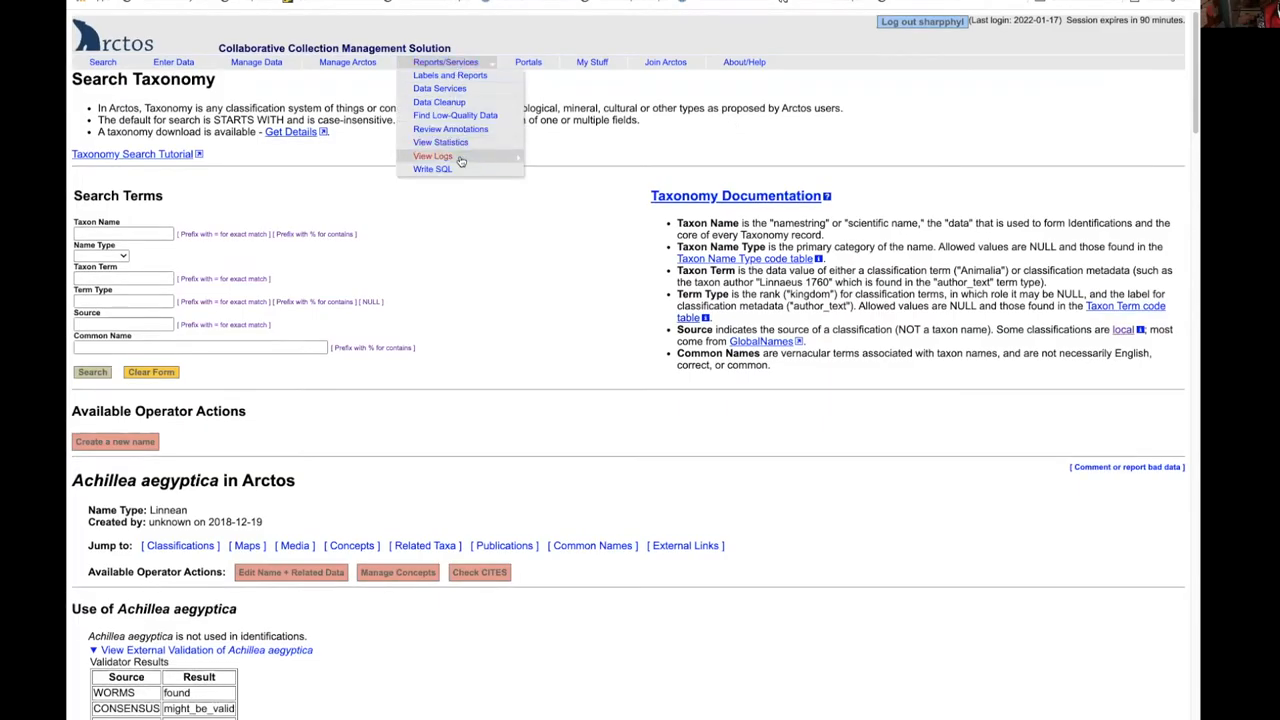
pyautogui.click(432, 168)
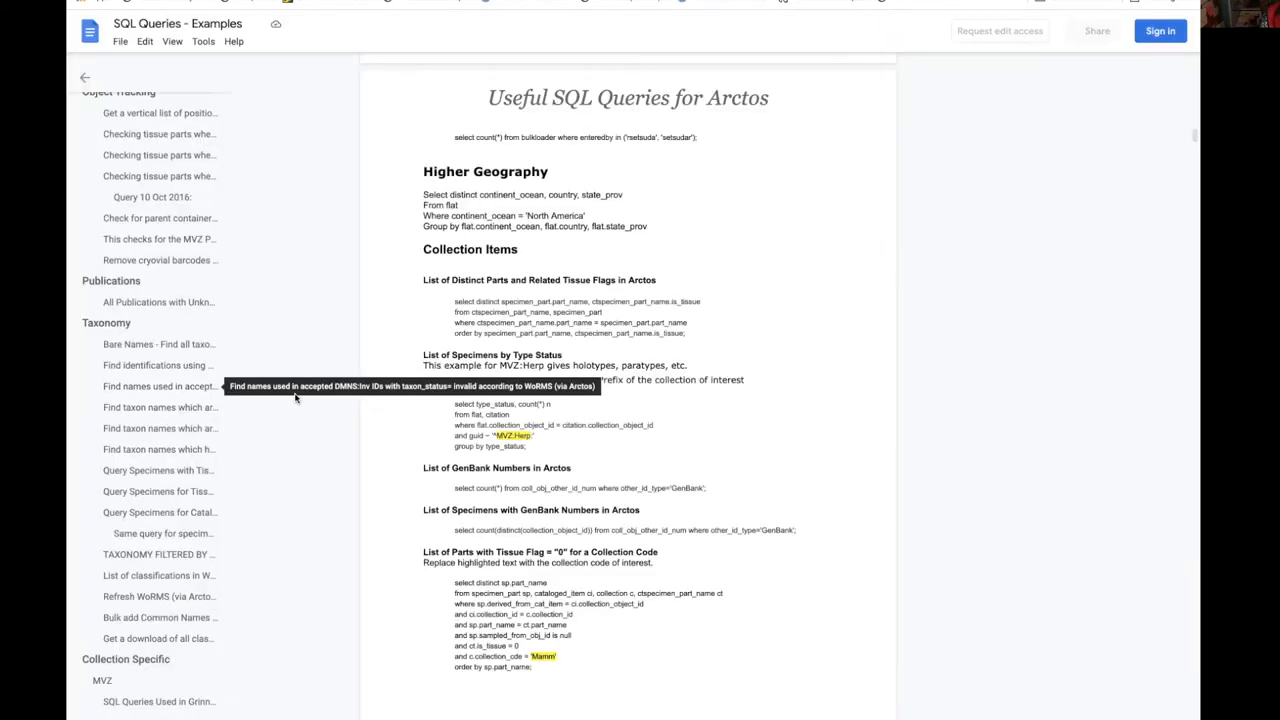
pyautogui.moveTo(304, 418)
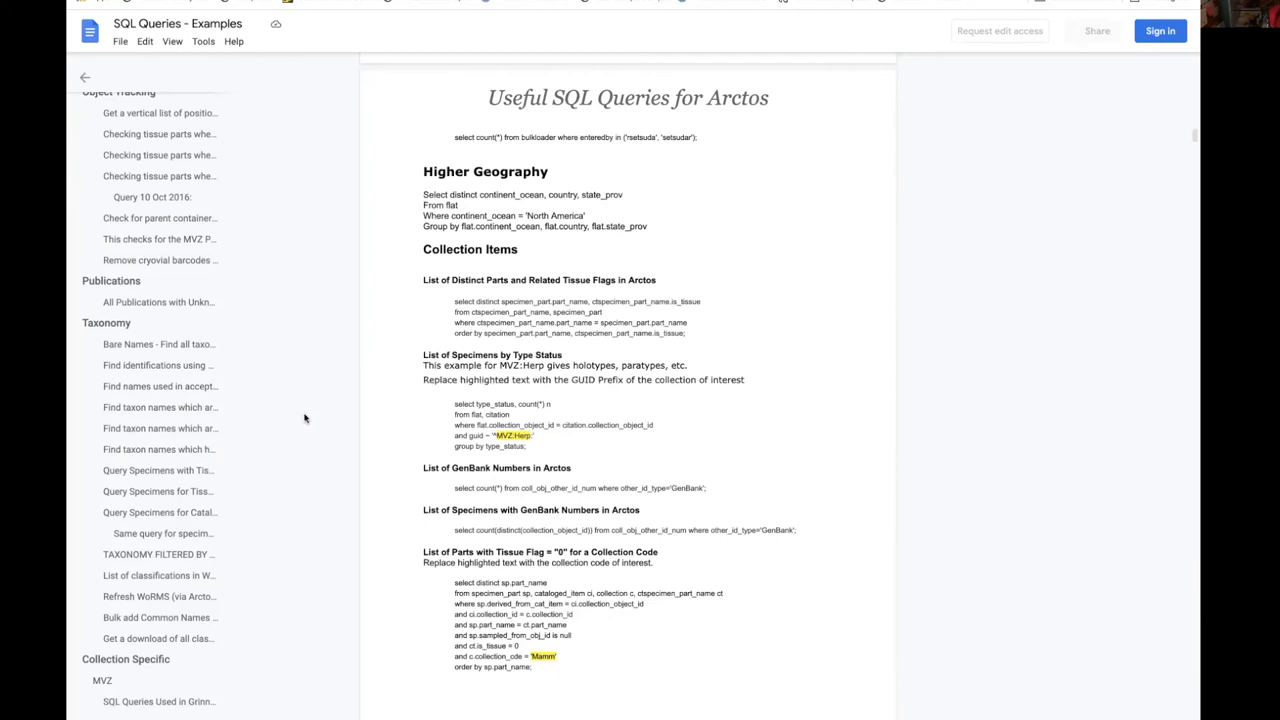
pyautogui.moveTo(160, 386)
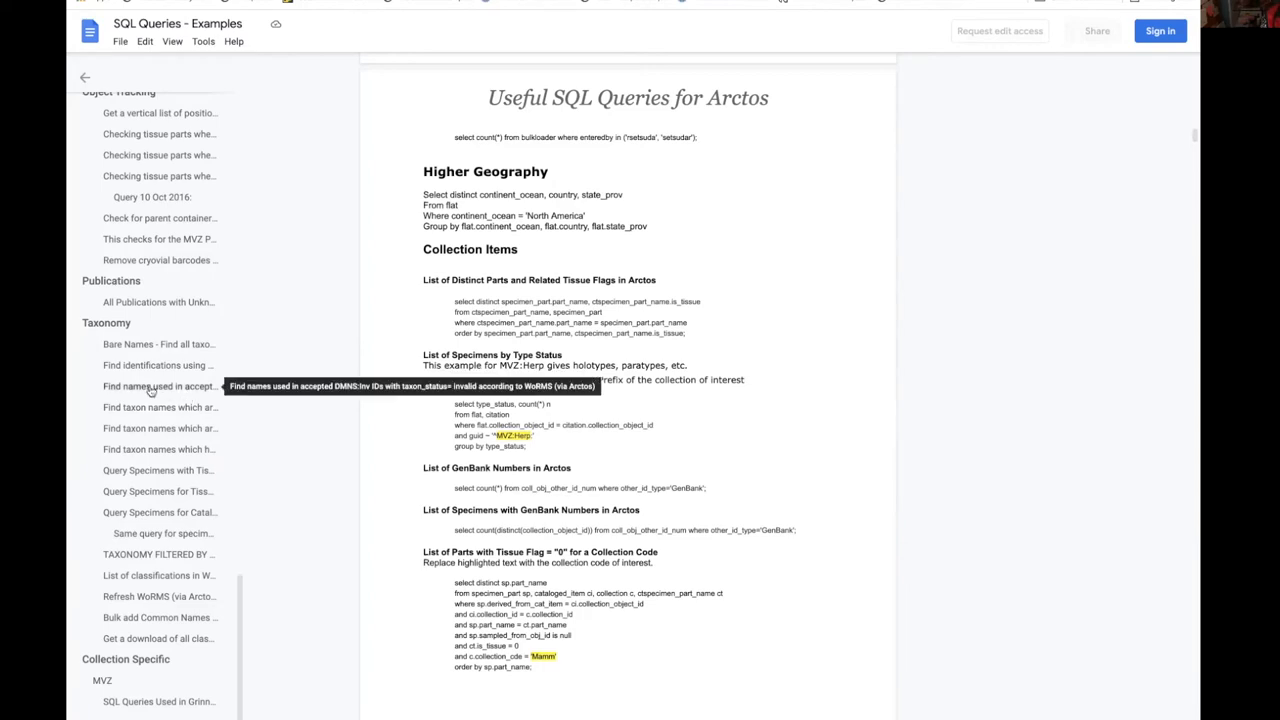
pyautogui.moveTo(152, 390)
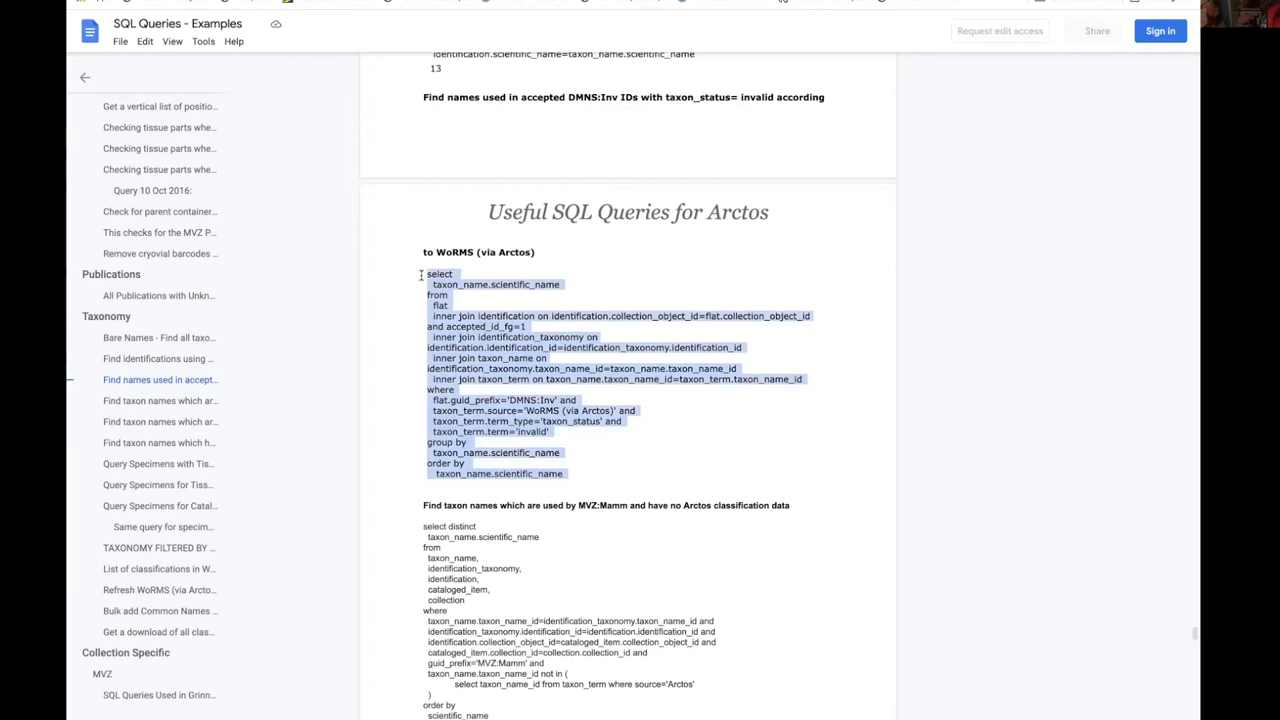
pyautogui.moveTo(508, 100)
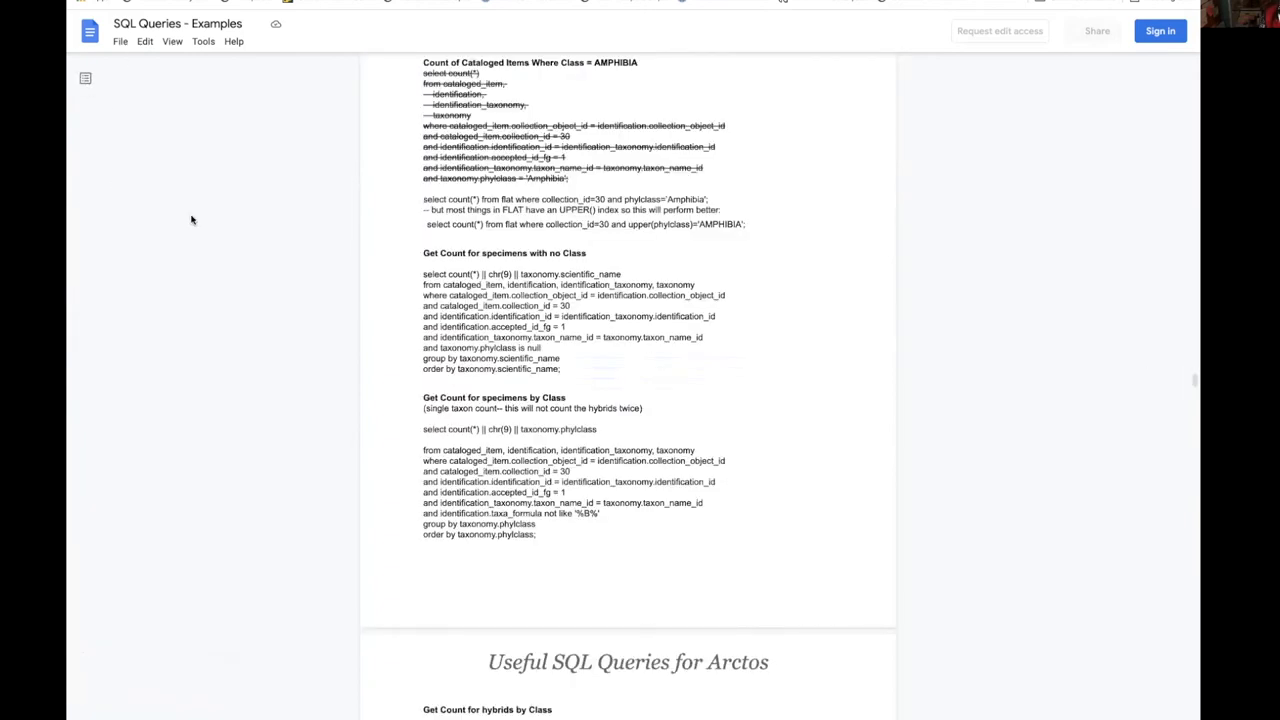
pyautogui.moveTo(490, 52)
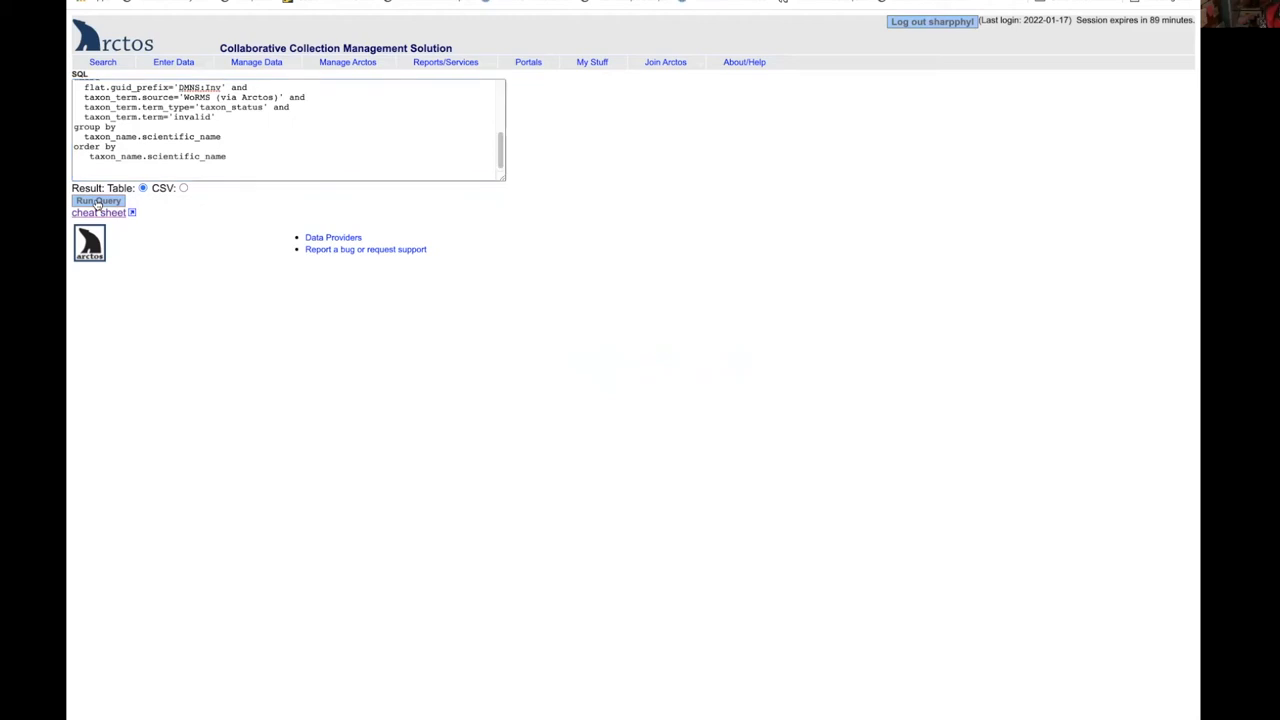
# Step: Run the WoRMS invalid-status query and look through the returned DMNS:Inv scientific names
pyautogui.click(96, 200)
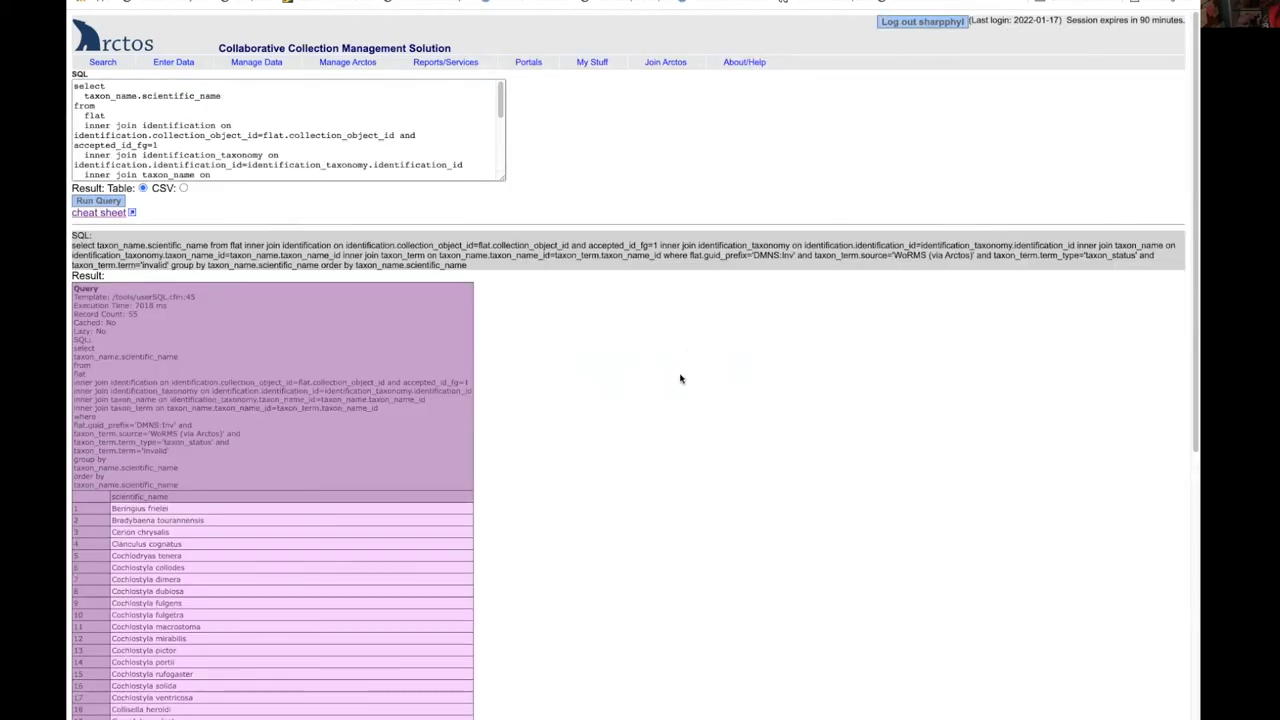
pyautogui.scroll(-3)
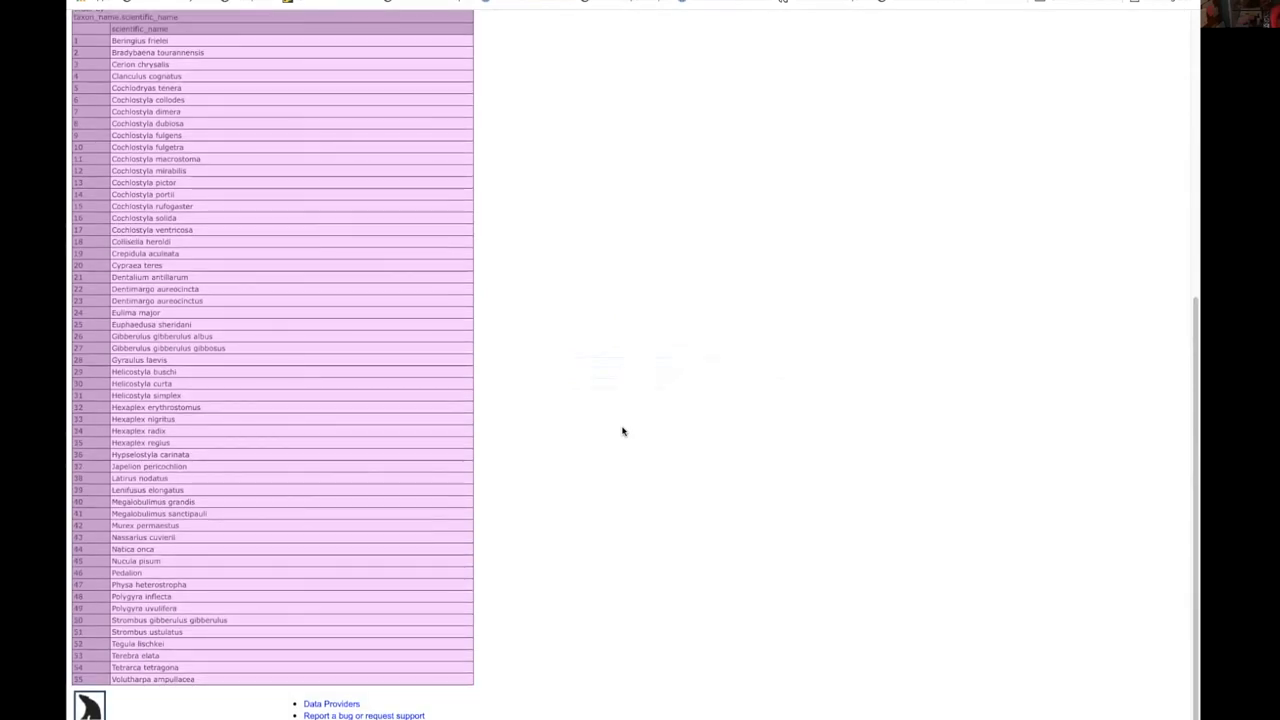
pyautogui.moveTo(330, 494)
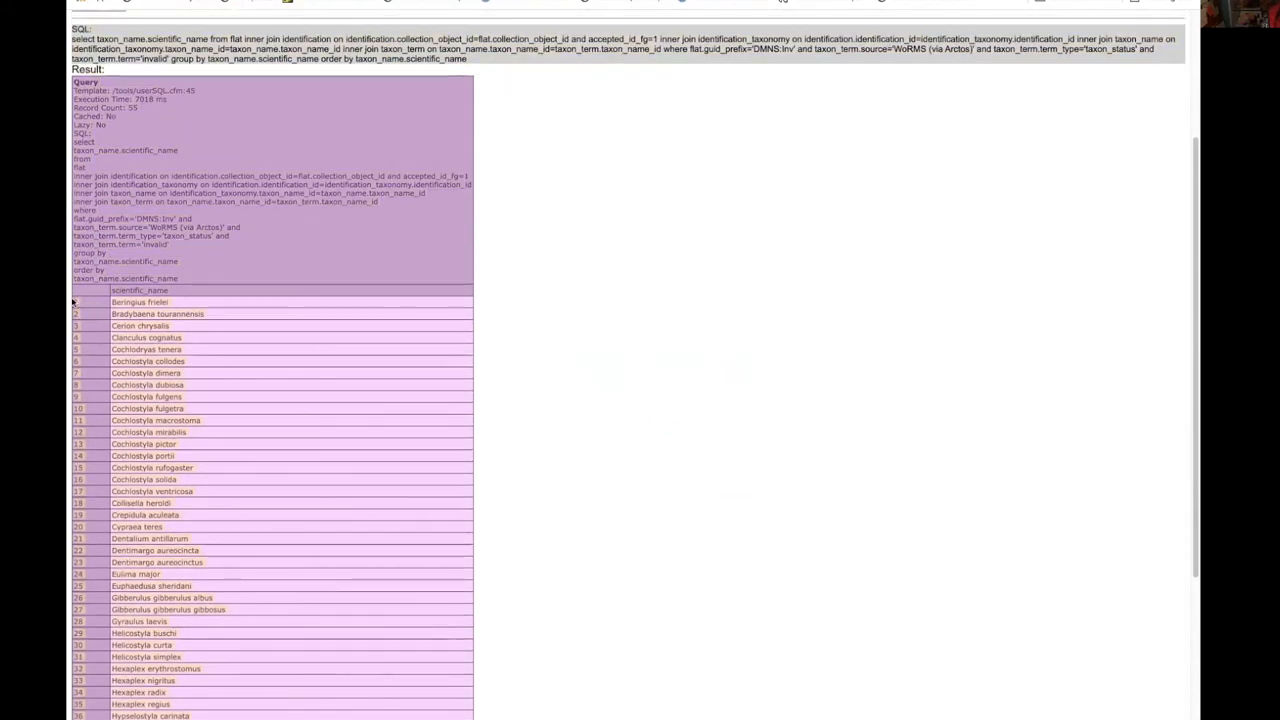
pyautogui.moveTo(576, 458)
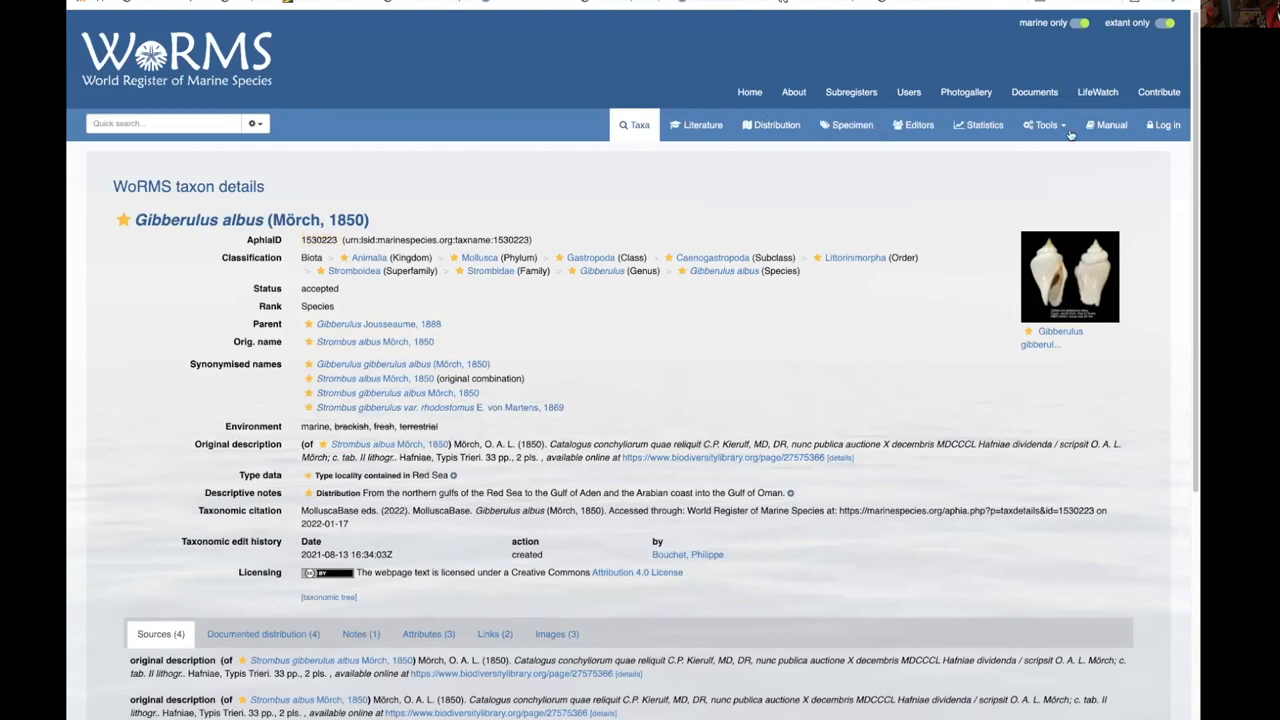
# Step: Choose Match taxa from the WoRMS Tools menu to reach the Taxon match form
pyautogui.click(1044, 124)
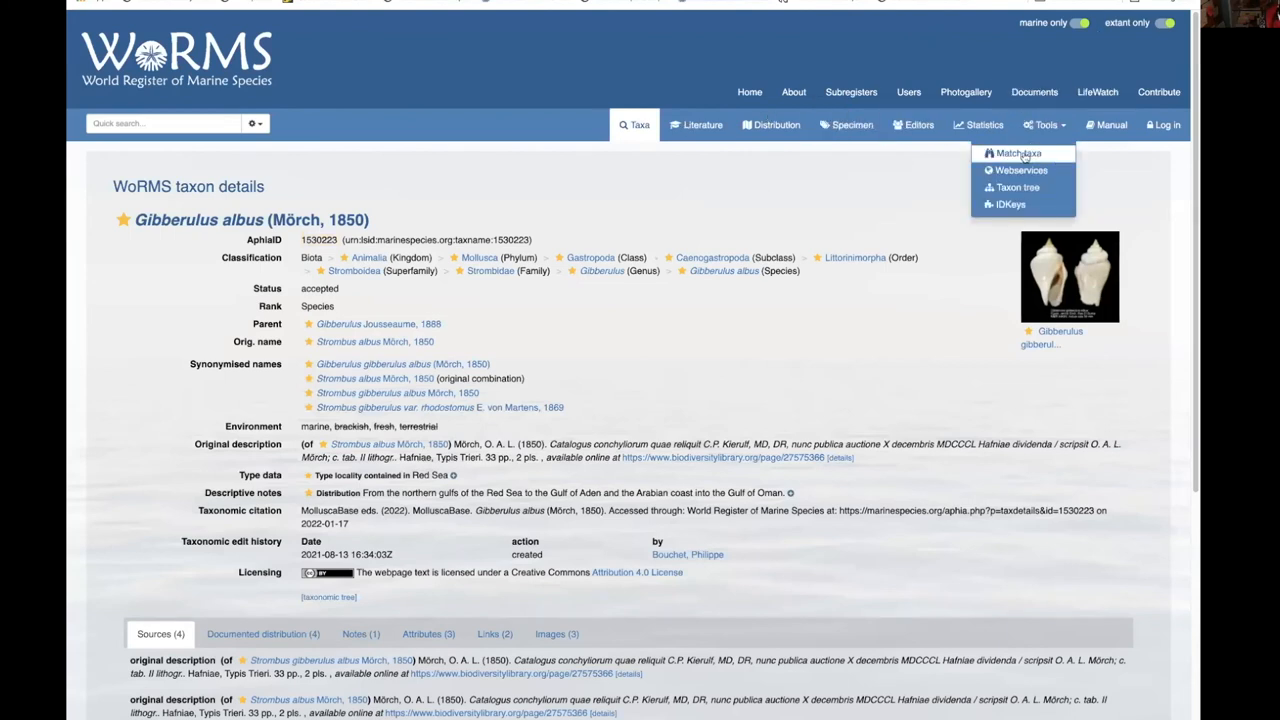
pyautogui.click(1018, 152)
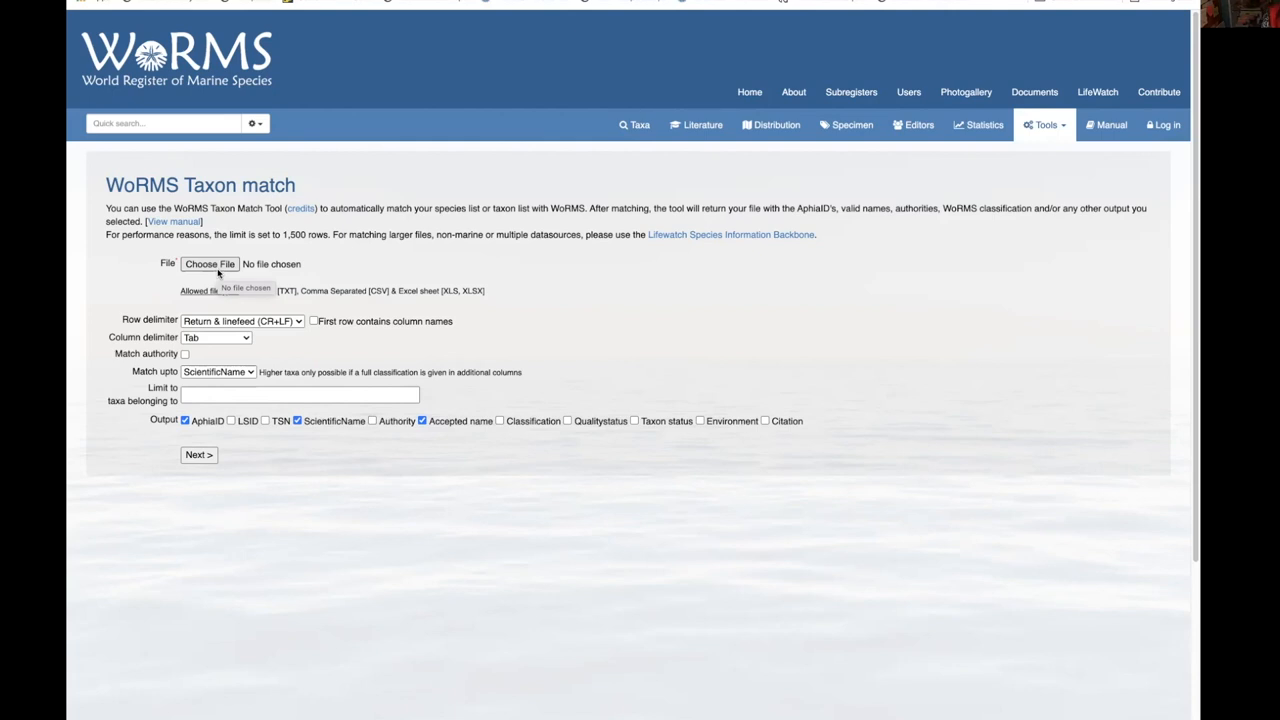
pyautogui.moveTo(328, 264)
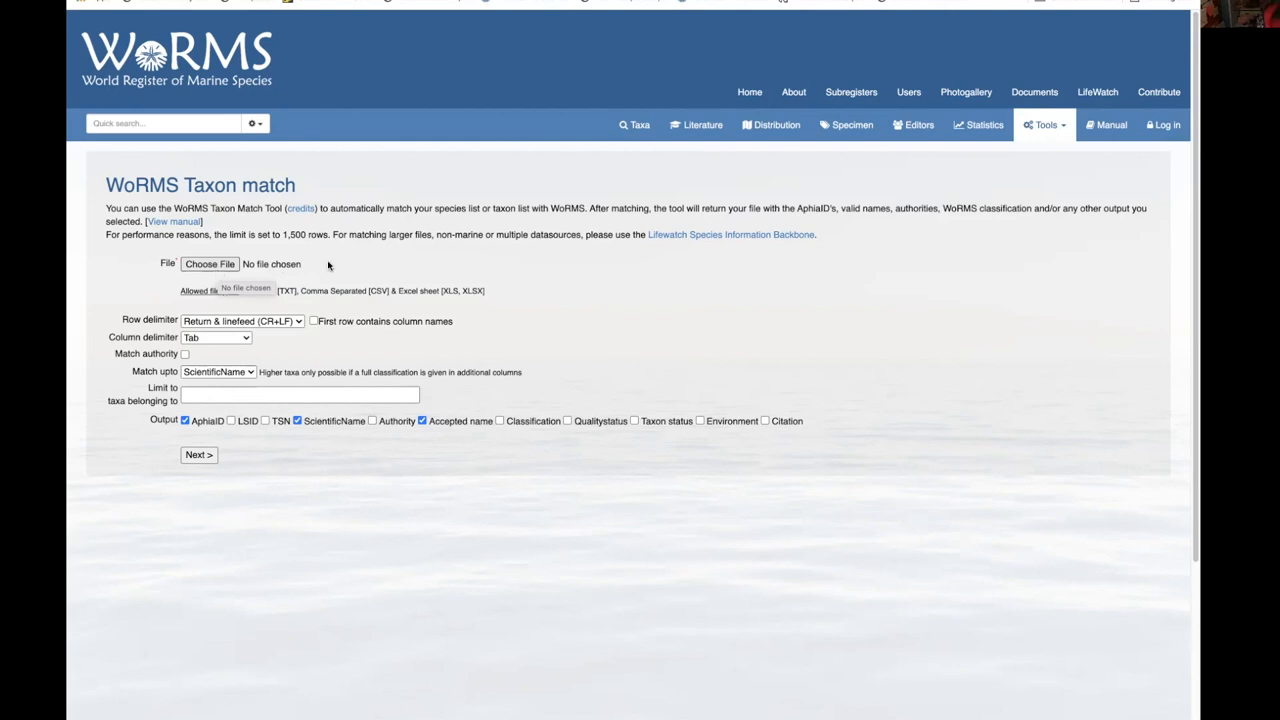